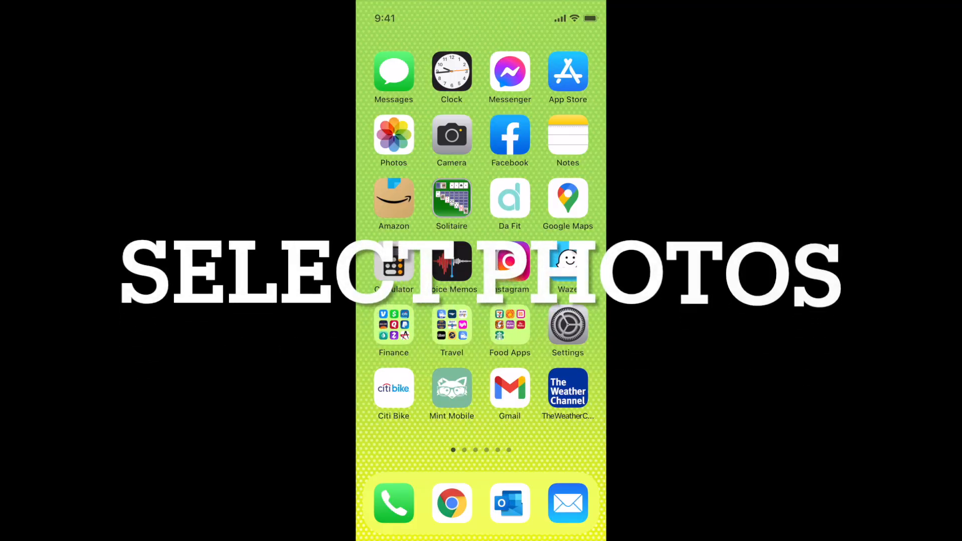
Bring up the photographed client service agreement from the photo library.
left_click(393, 133)
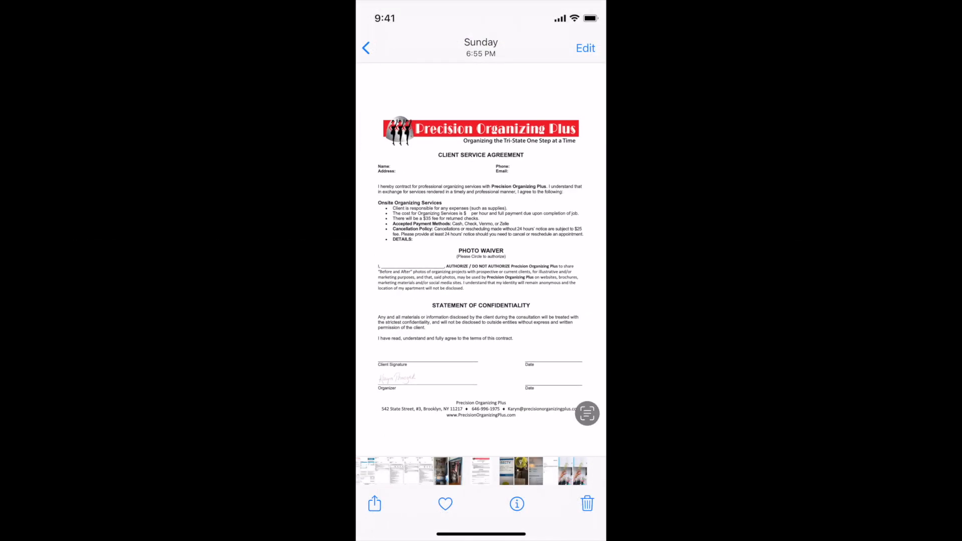
Begin editing the agreement photo so the Markup drawing tools appear.
left_click(584, 48)
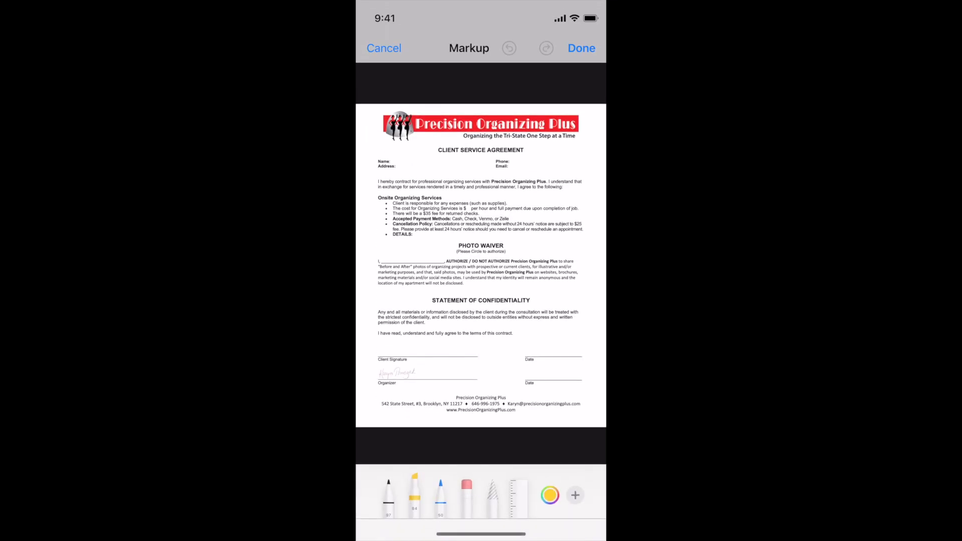
Draw a new handwritten "Bill Smith" signature on the New Signature pad.
left_click(575, 495)
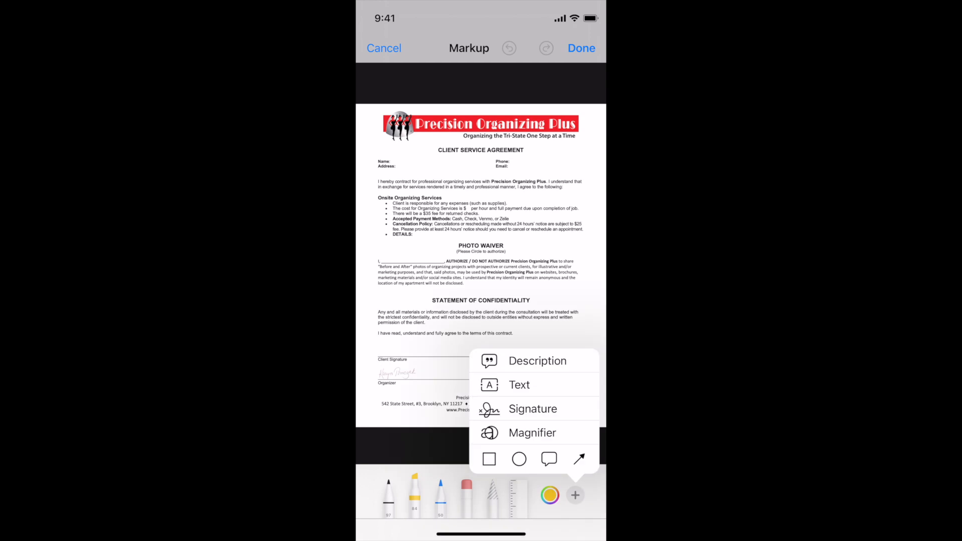
left_click(532, 409)
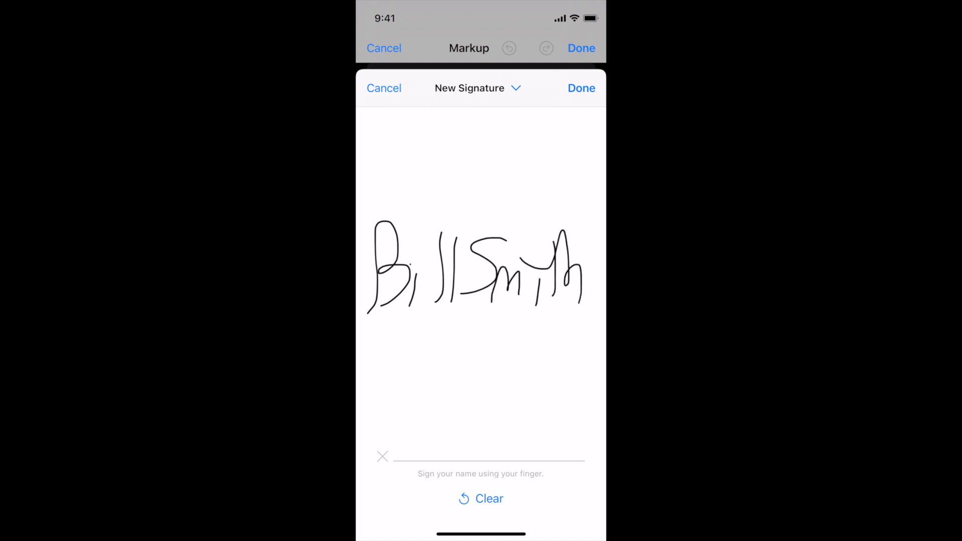
Place the saved "Bill Smith" signature onto the Client Signature line.
left_click(581, 88)
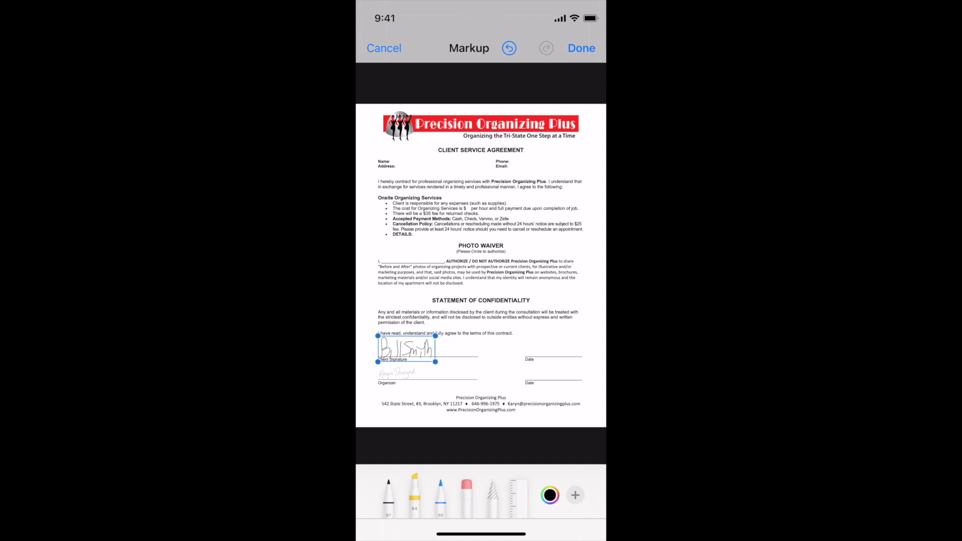
Add a placeholder text box on the Date line next to the signature.
left_click(575, 495)
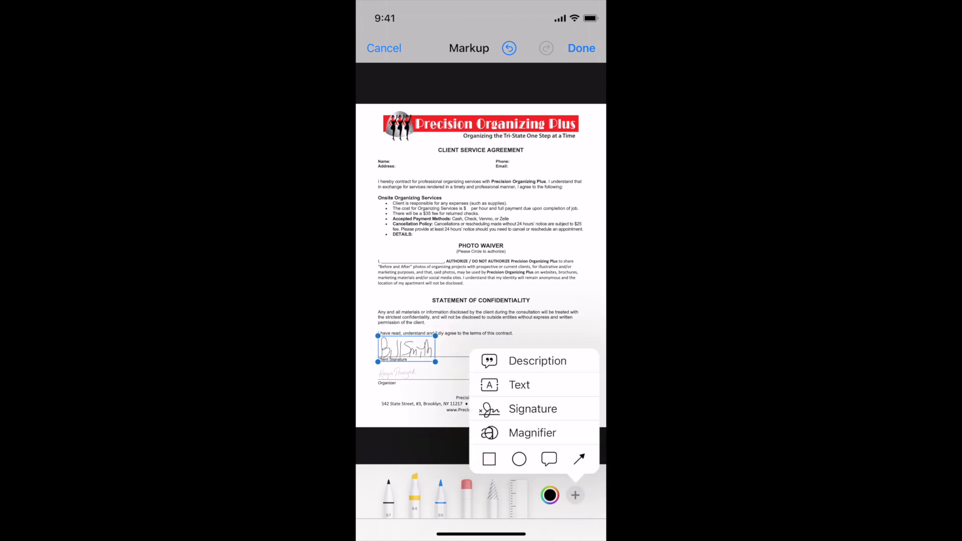
left_click(519, 385)
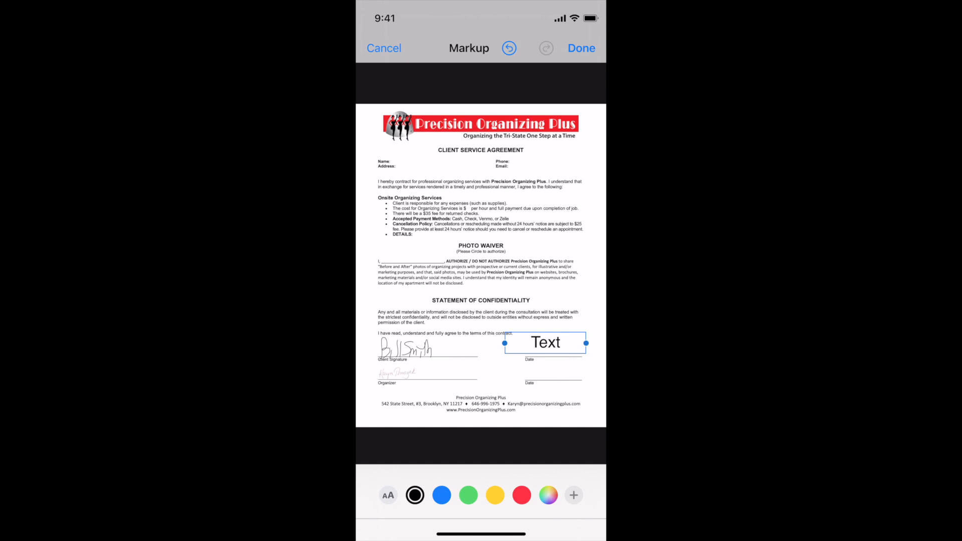
Replace the placeholder with the date 2/1/22 and save the markup.
double_click(545, 343)
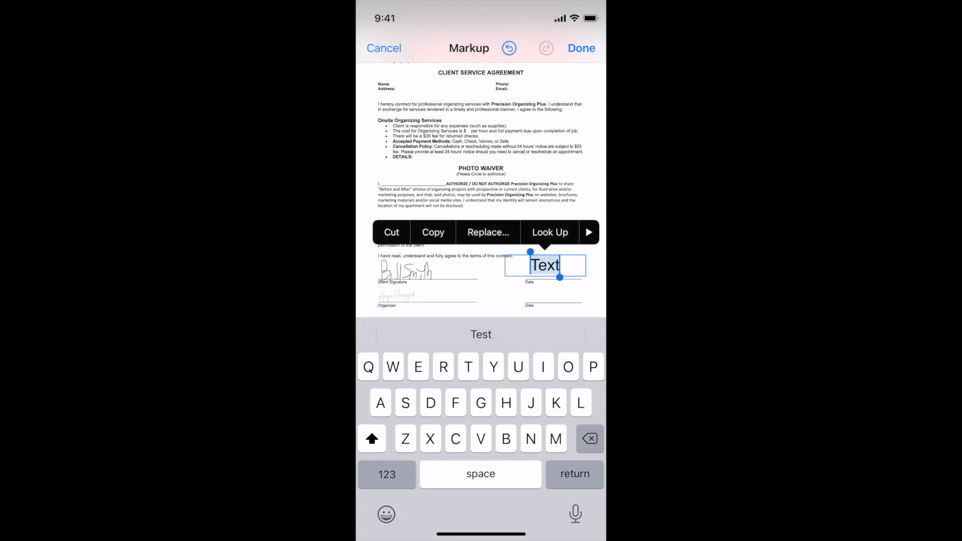
type("2/")
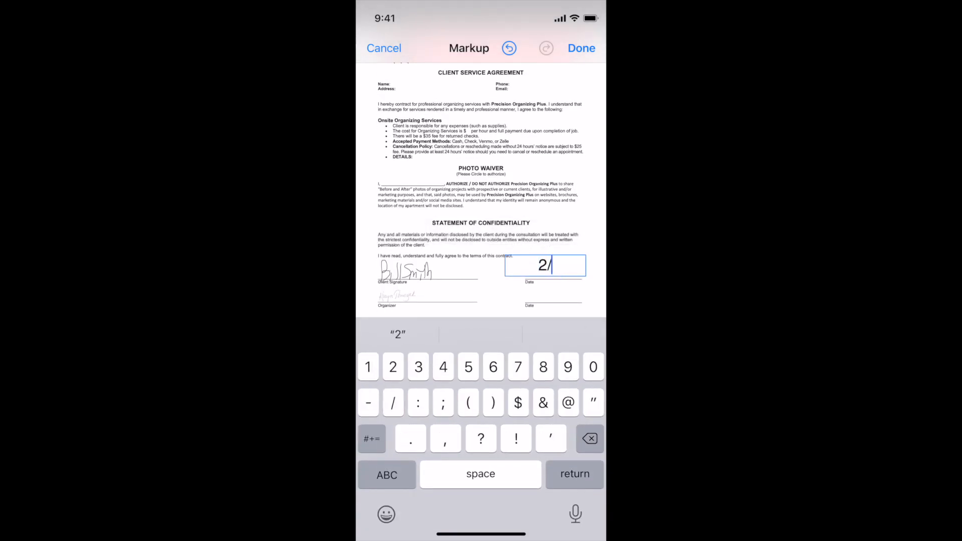
type("1/22")
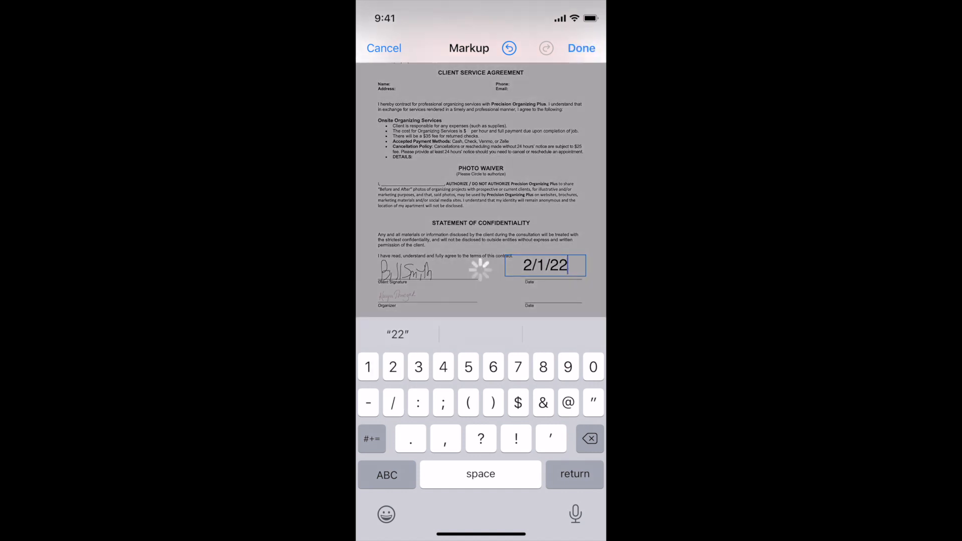
left_click(582, 48)
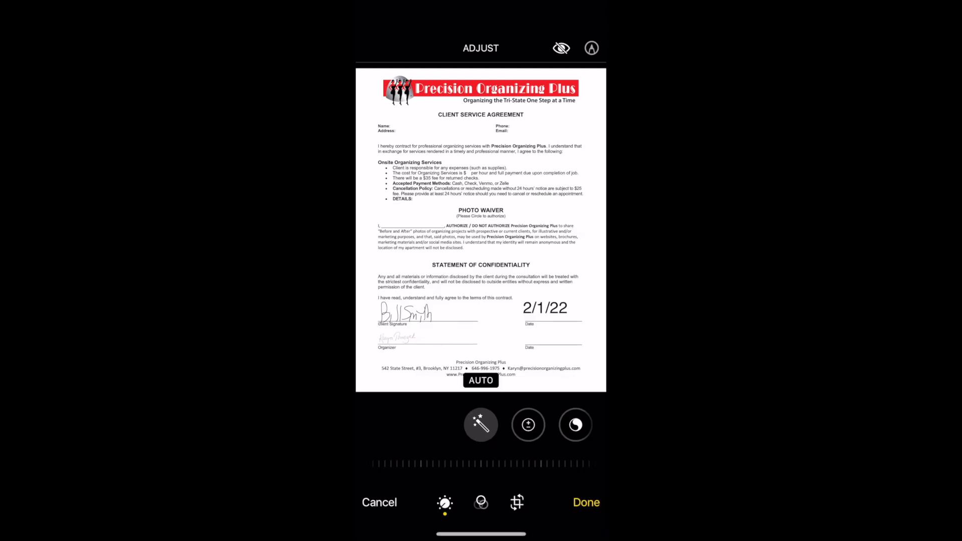